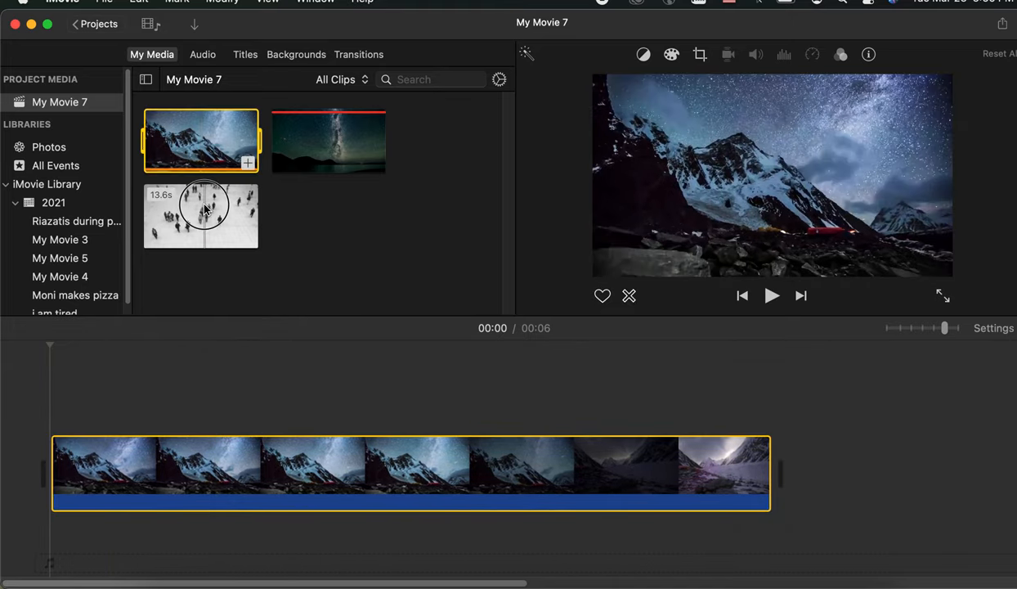
Drag the black-and-white crowd clip from My Media above the mountain clip and trim it to about two seconds
{"action": "left_click_drag", "start_coordinate": [199, 216], "coordinate": [190, 400]}
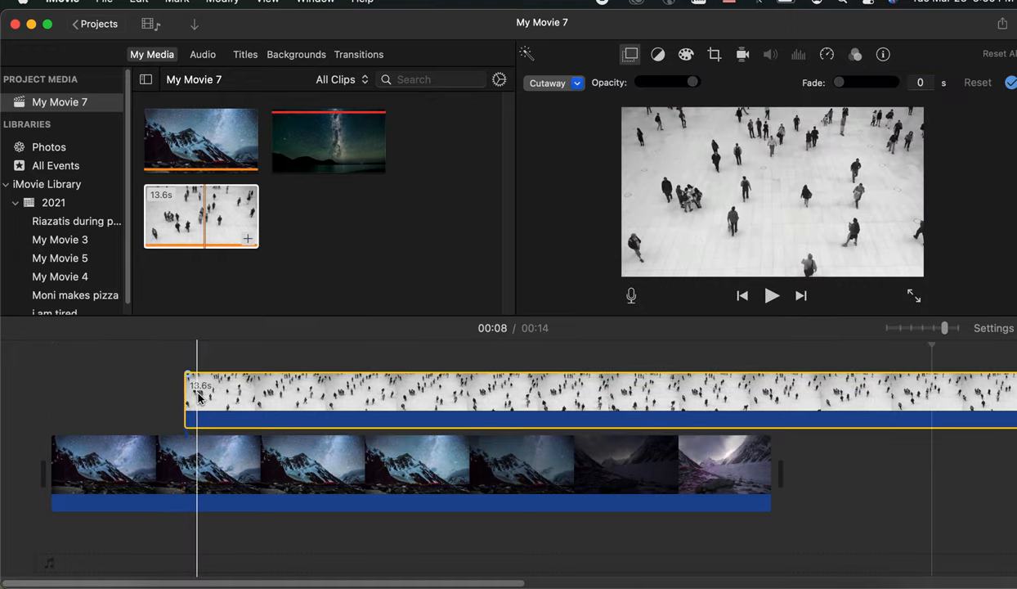
{"action": "left_click", "coordinate": [360, 398]}
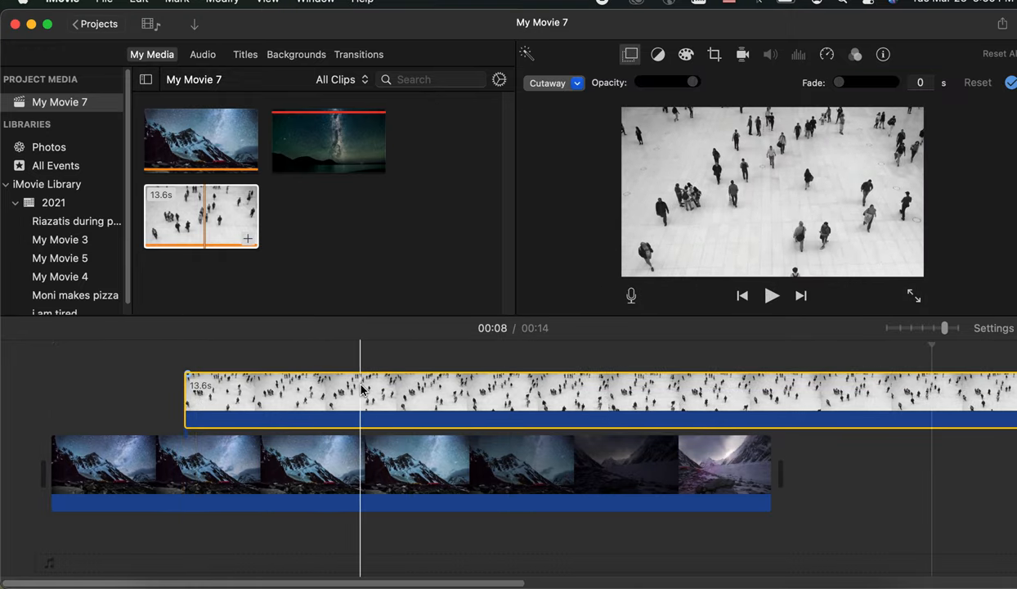
{"action": "left_click", "coordinate": [402, 389]}
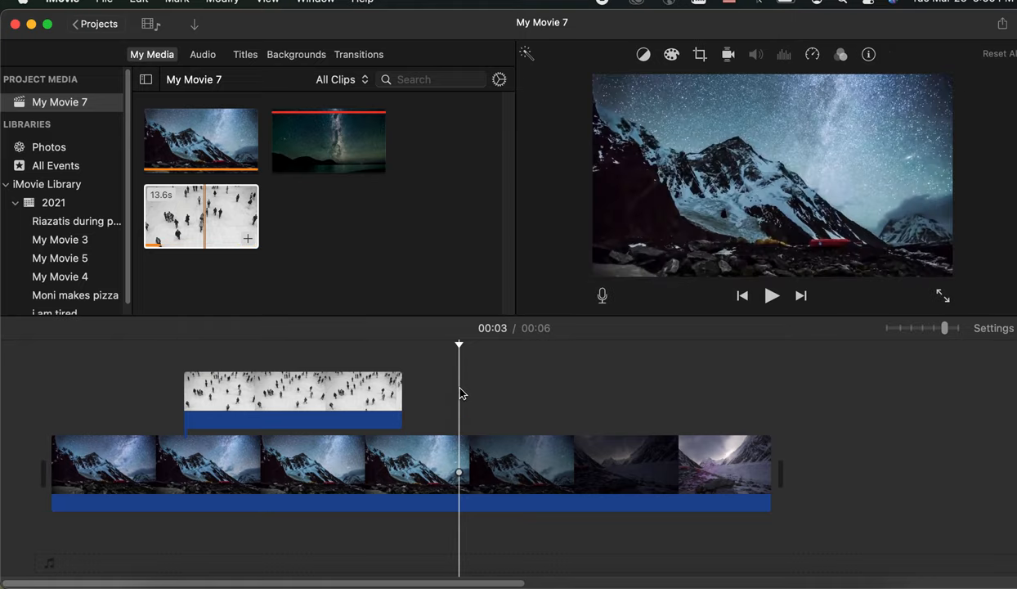
{"action": "left_click", "coordinate": [291, 393]}
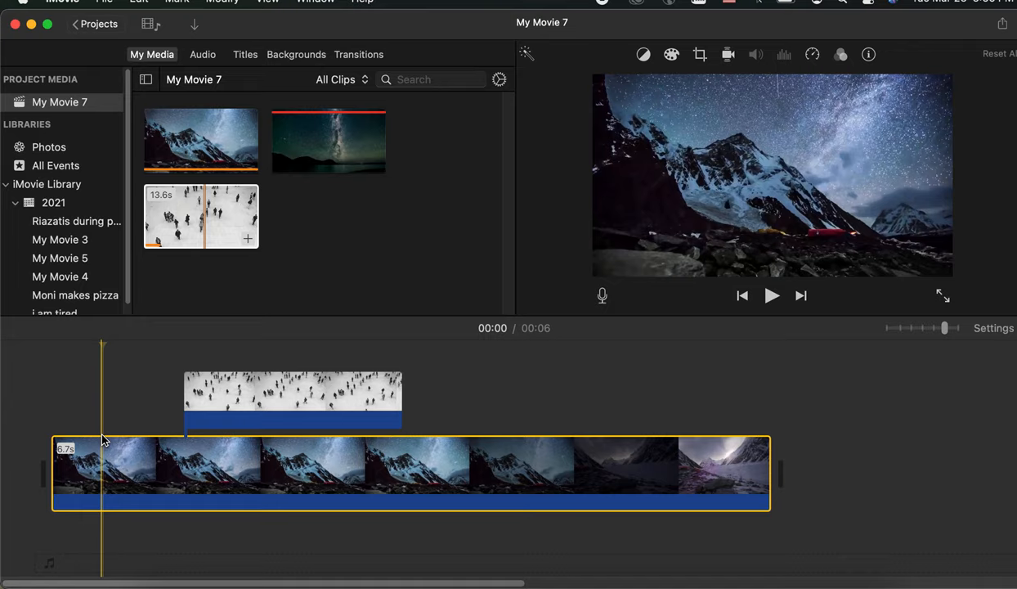
{"action": "left_click", "coordinate": [291, 397]}
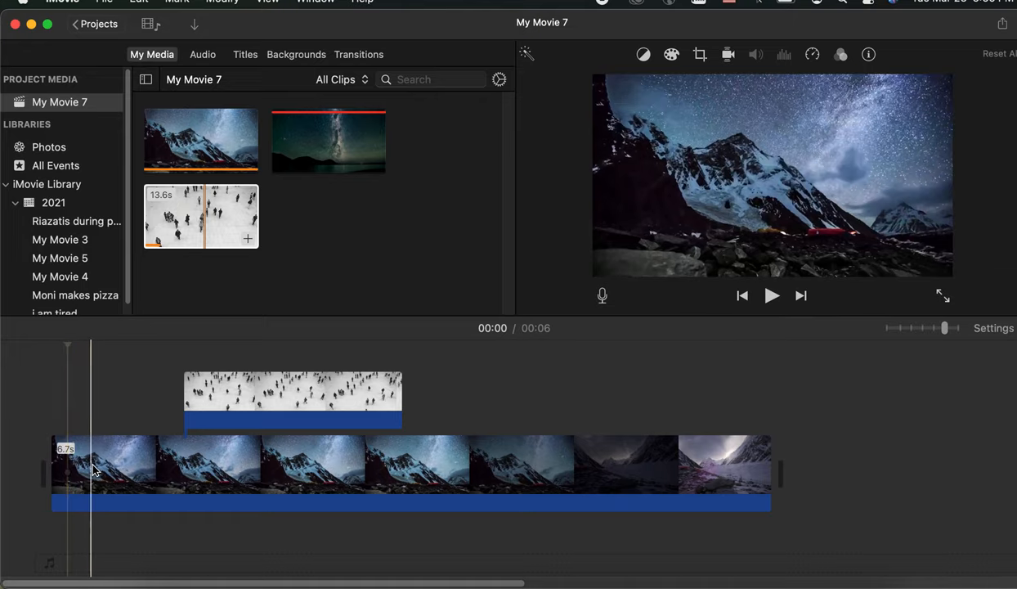
{"action": "left_click", "coordinate": [170, 464]}
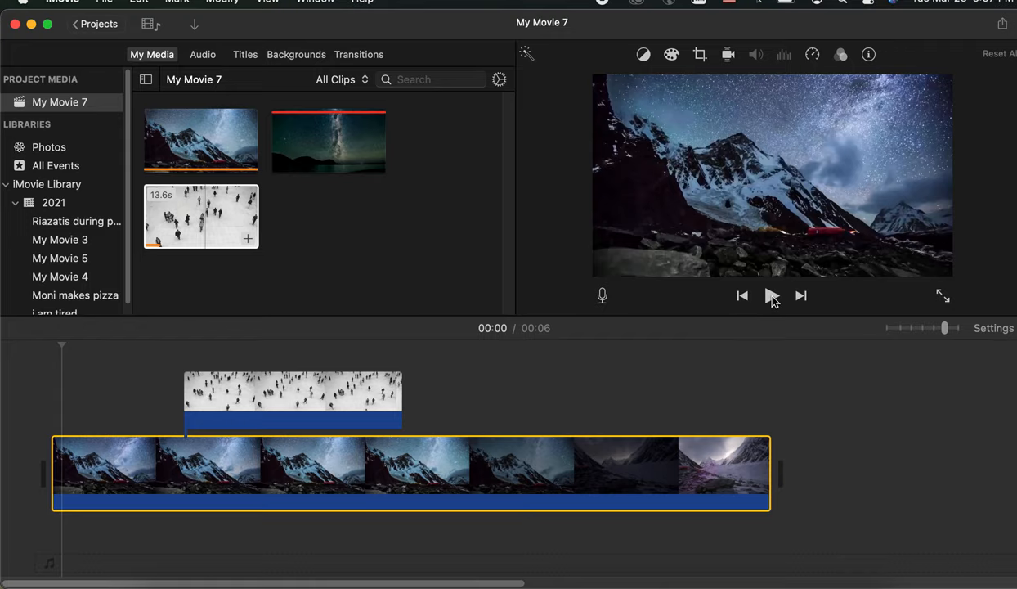
{"action": "left_click", "coordinate": [772, 296]}
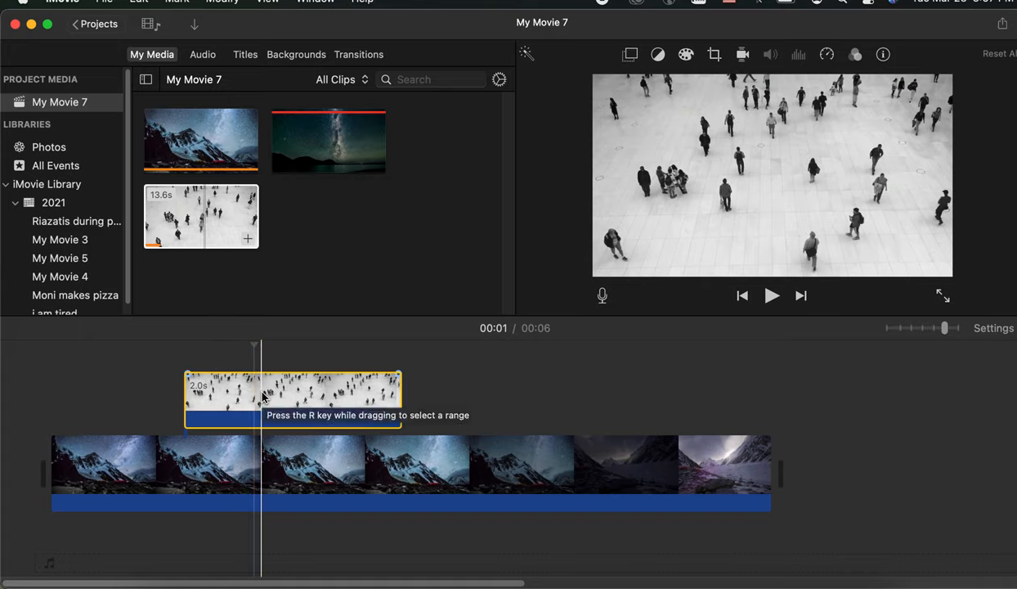
{"action": "left_click", "coordinate": [629, 54]}
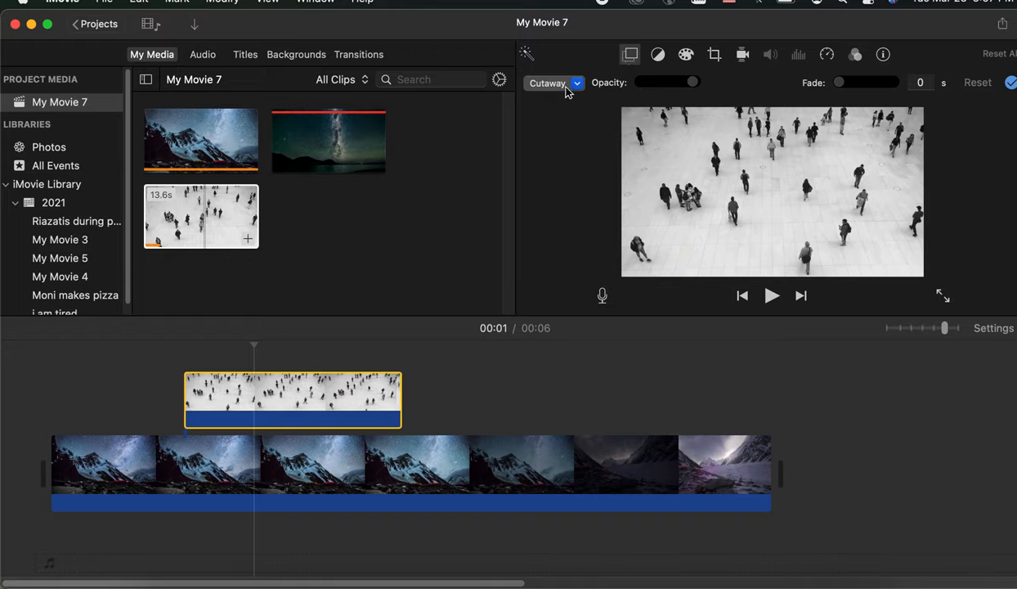
{"action": "mouse_move", "coordinate": [663, 92]}
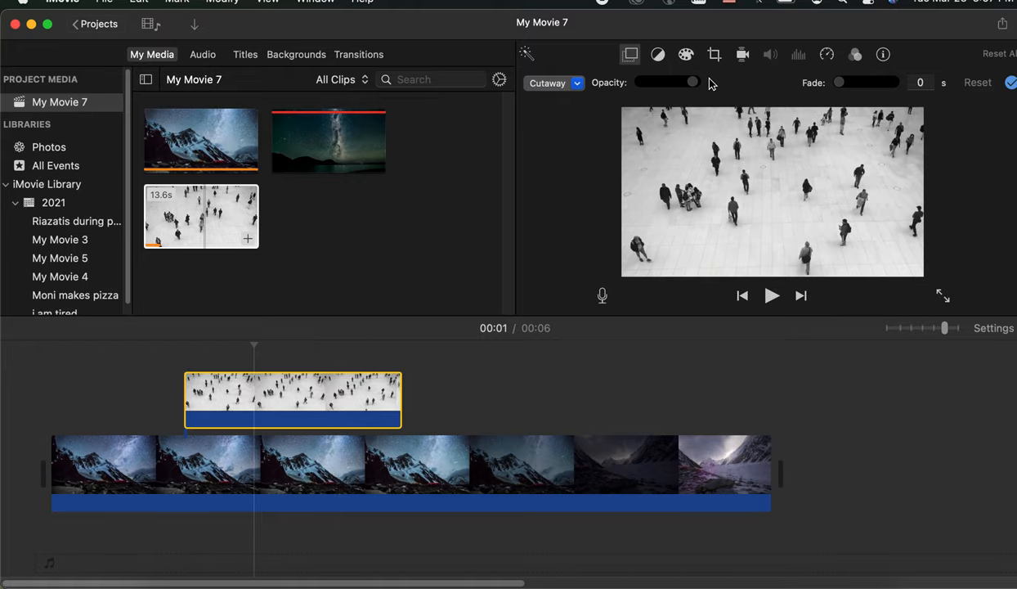
{"action": "left_click_drag", "start_coordinate": [666, 82], "coordinate": [641, 82]}
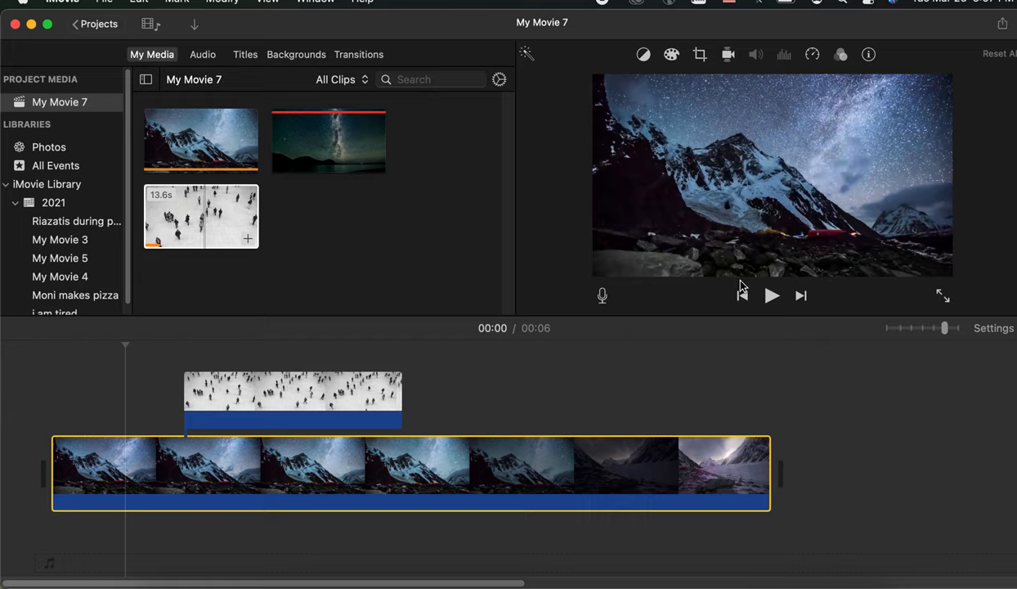
Select the crowd cutaway, drag its Opacity slider down in Video Overlay Settings, and preview the blend
{"action": "left_click", "coordinate": [772, 296]}
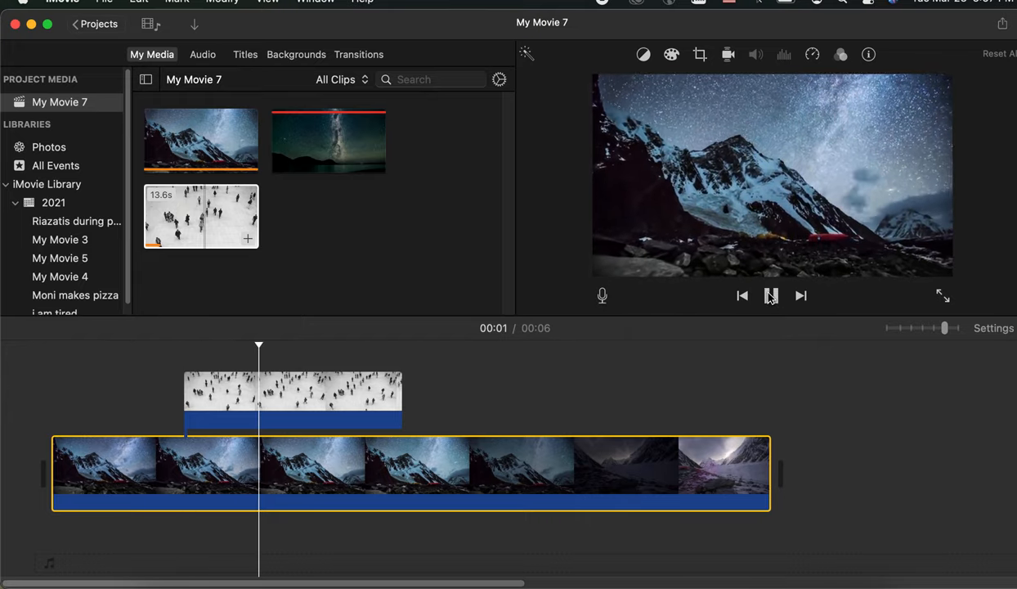
{"action": "left_click", "coordinate": [771, 295]}
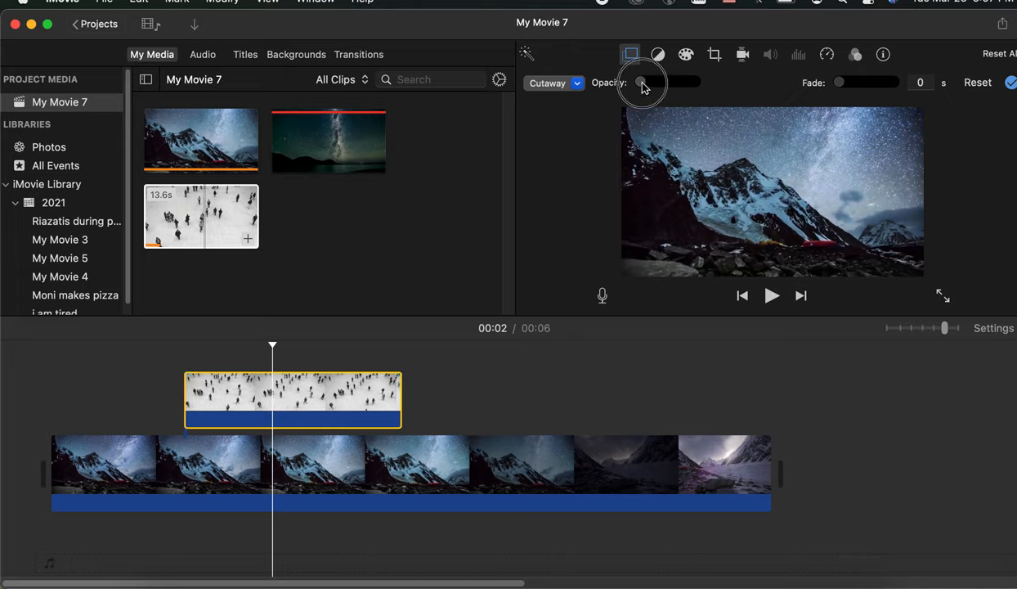
{"action": "left_click_drag", "start_coordinate": [641, 82], "coordinate": [666, 82]}
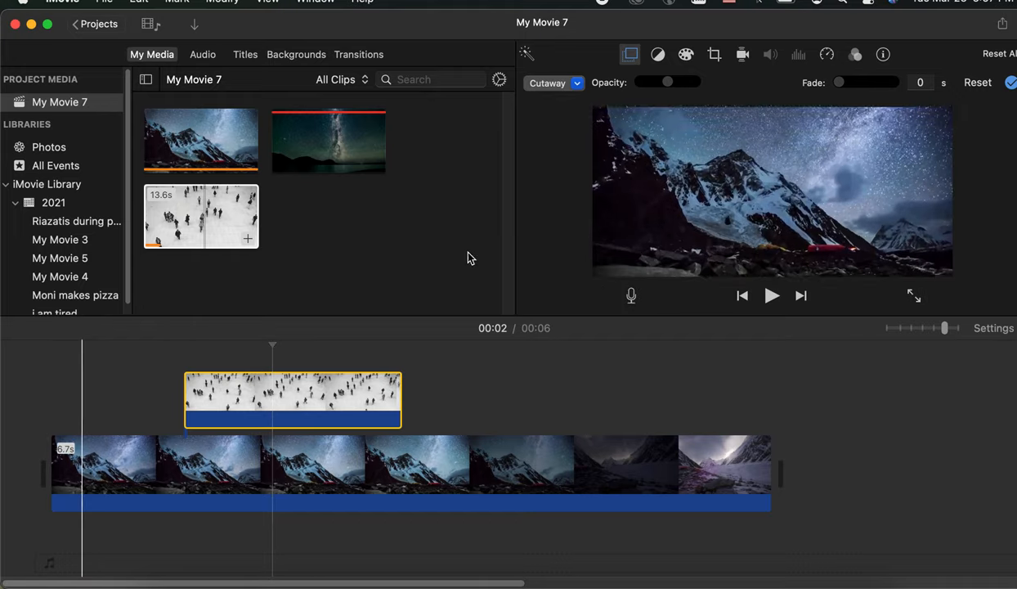
{"action": "left_click", "coordinate": [771, 294]}
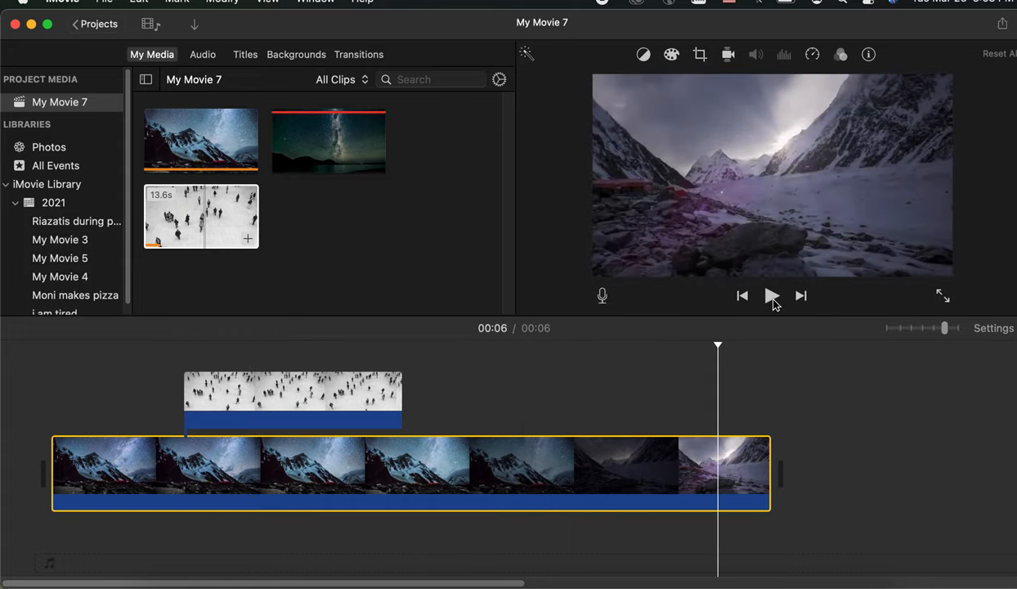
{"action": "mouse_move", "coordinate": [618, 291]}
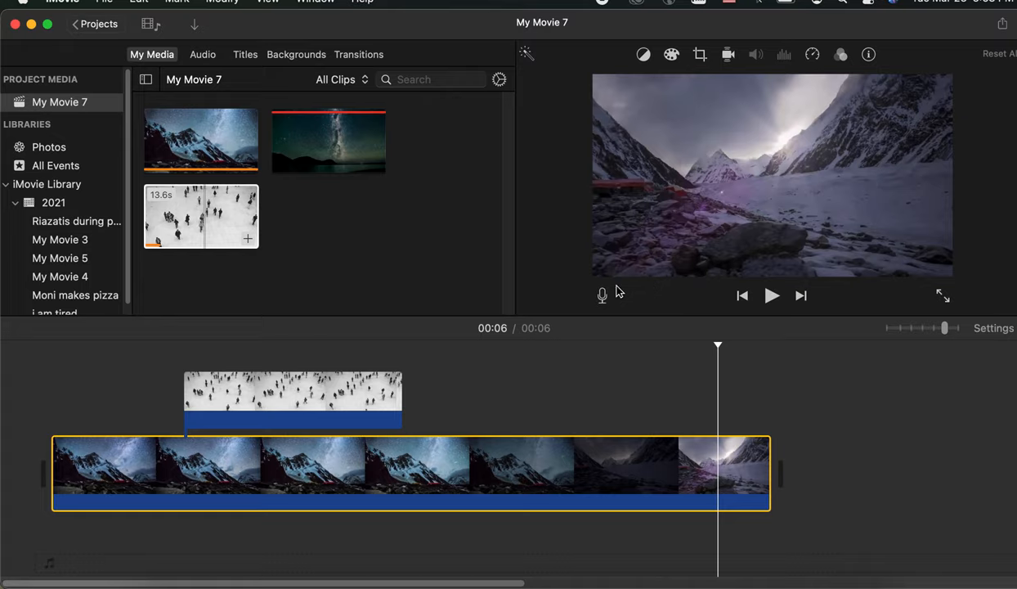
{"action": "mouse_move", "coordinate": [608, 282]}
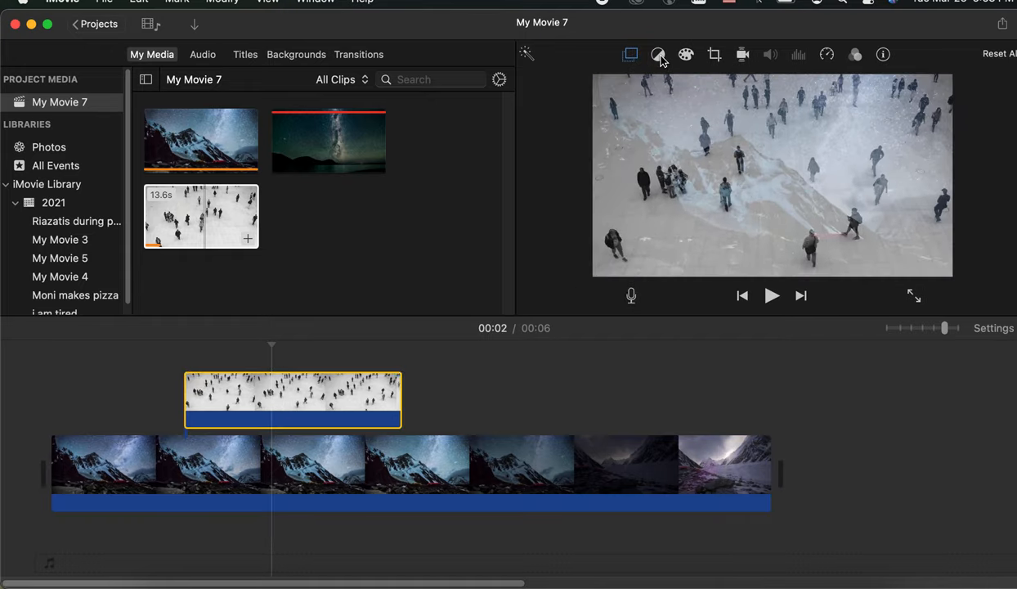
In Video Overlay Settings, take the cutaway's Opacity to zero then back up partway so the mountains show faintly
{"action": "left_click", "coordinate": [658, 54]}
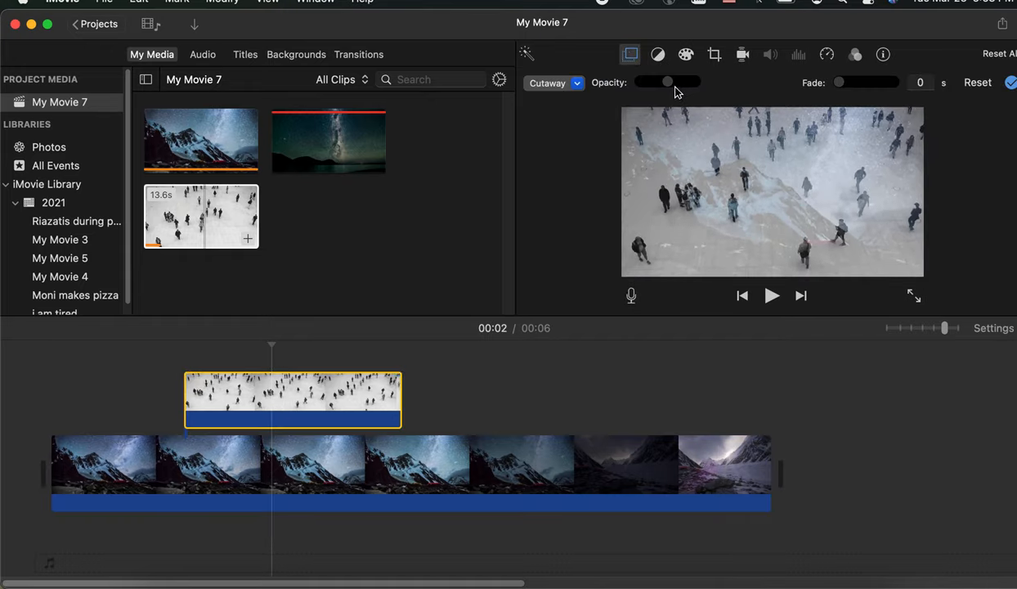
{"action": "left_click_drag", "start_coordinate": [690, 82], "coordinate": [641, 82]}
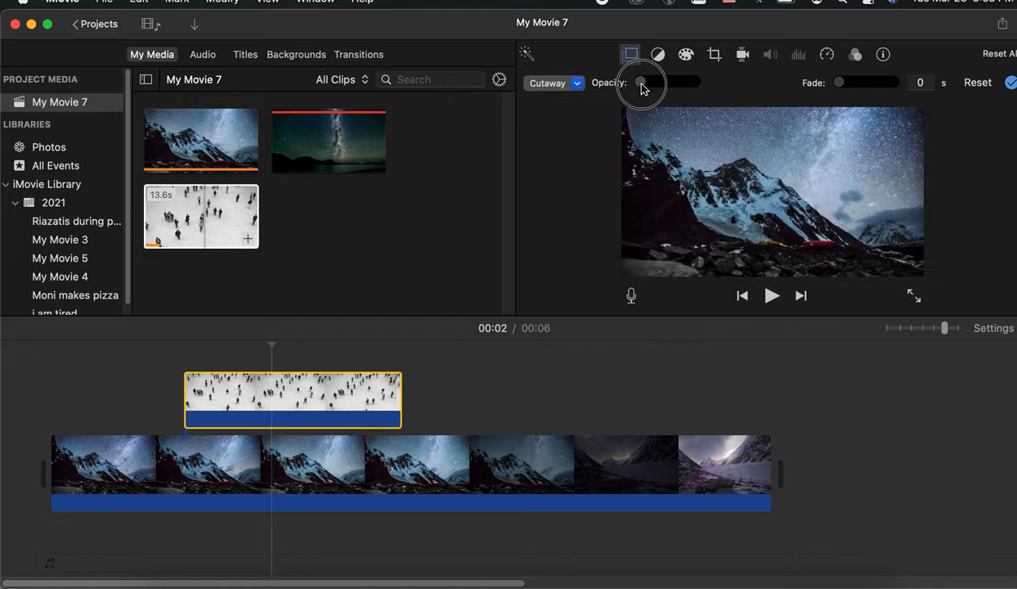
{"action": "left_click_drag", "start_coordinate": [641, 82], "coordinate": [664, 82]}
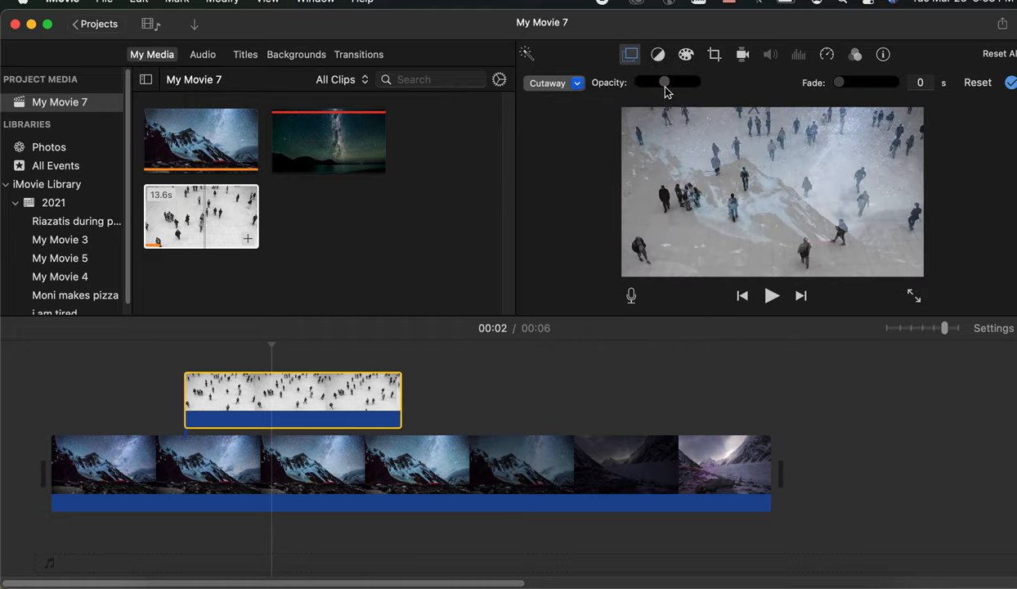